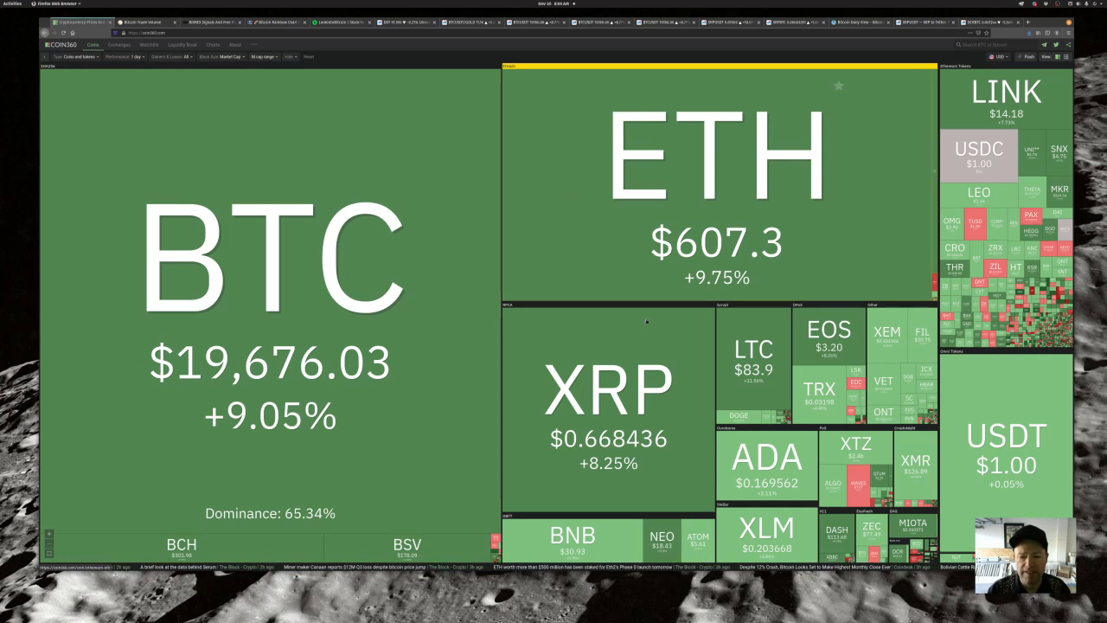
pyautogui.moveTo(611, 339)
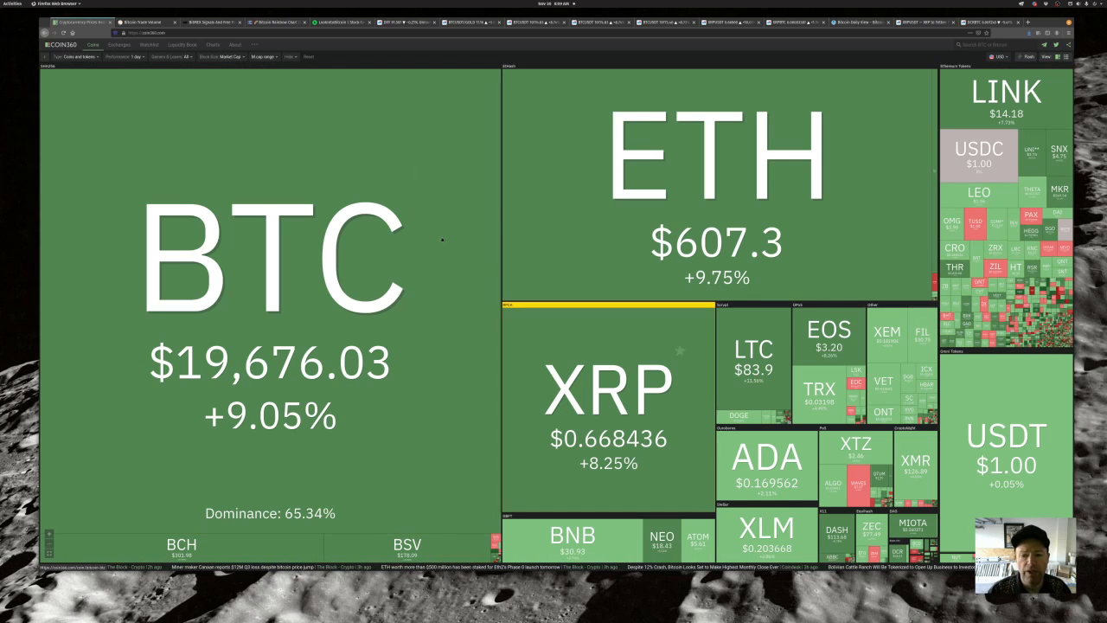
# Step: Bring up Bitwise's real bitcoin trade volume by exchange page
pyautogui.click(142, 20)
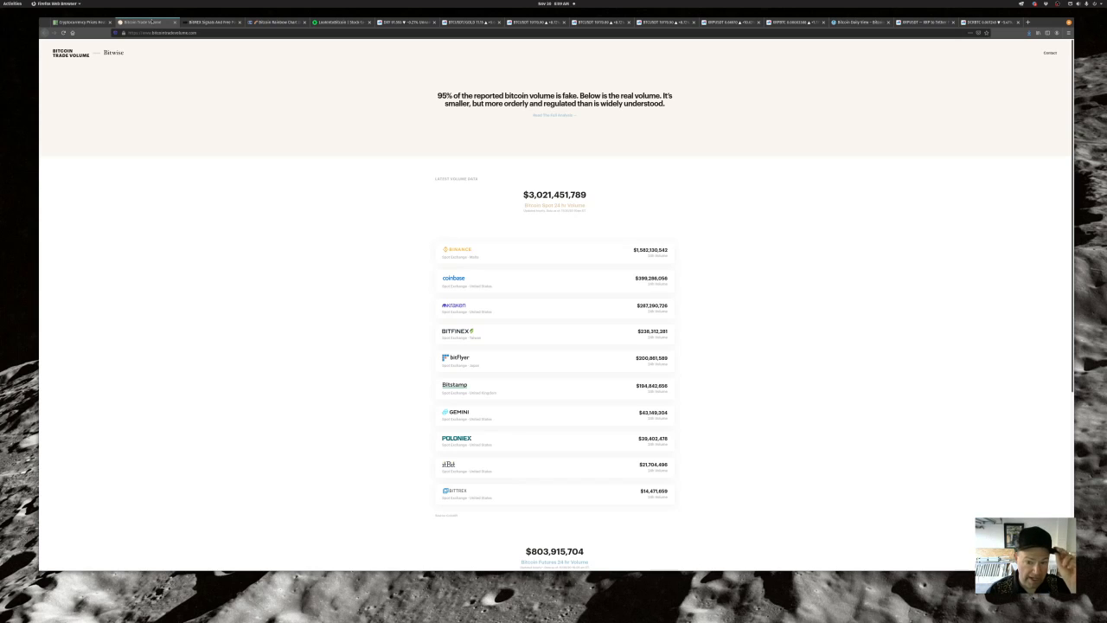
# Step: Bring up the live Bitcoin Rainbow Price Chart on Blockchaincenter.net
pyautogui.click(208, 21)
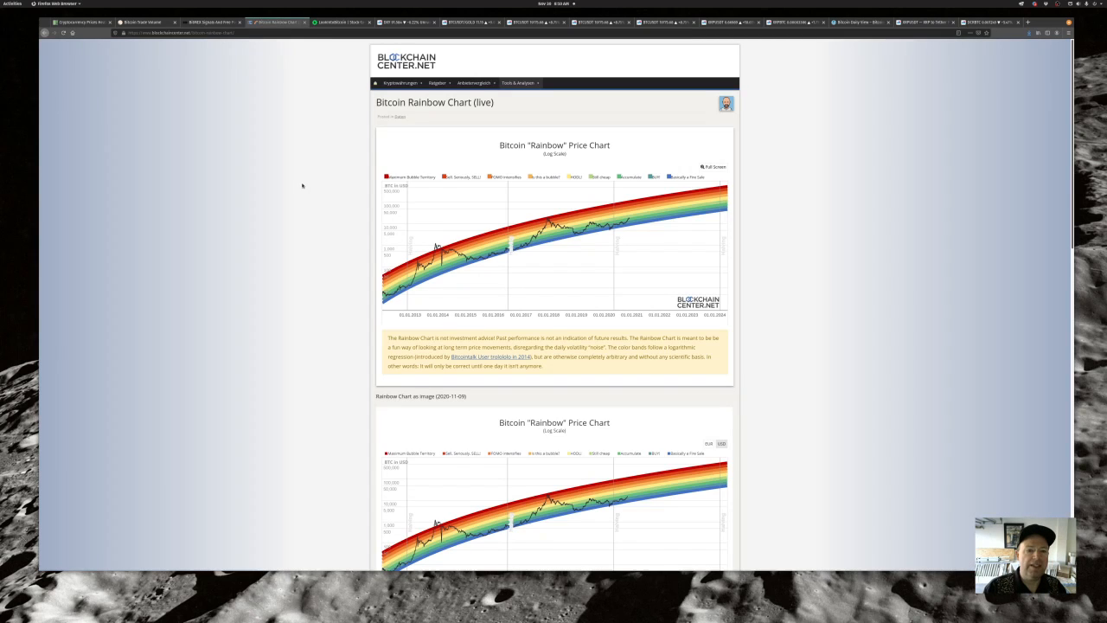
pyautogui.moveTo(671, 208)
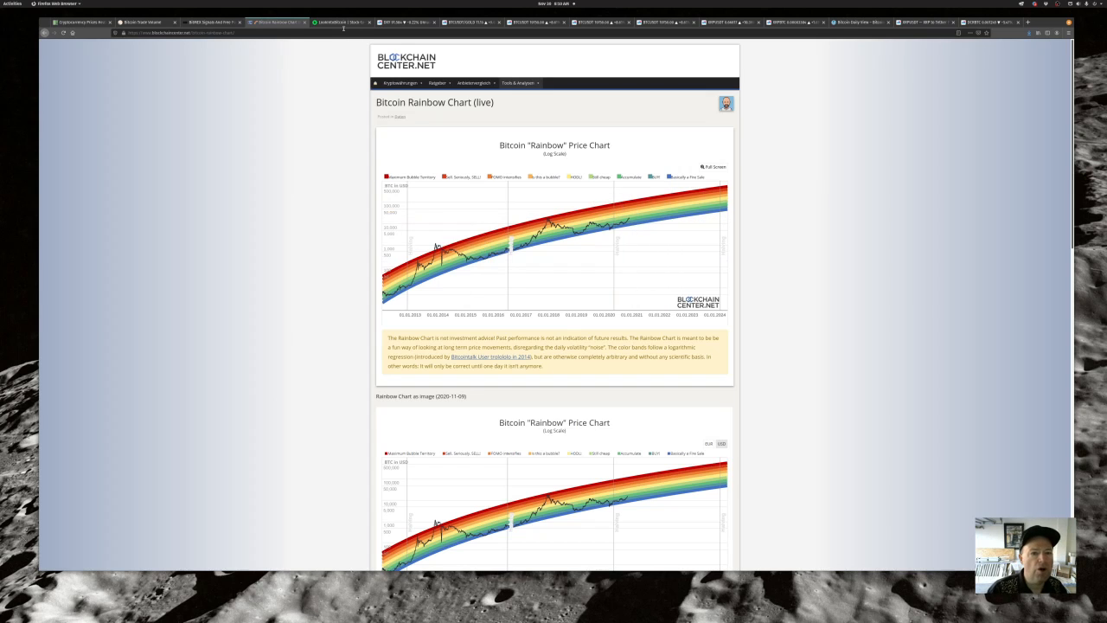
# Step: Bring up LookIntoBitcoin's Stock-to-Flow Model bitcoin price chart
pyautogui.click(337, 21)
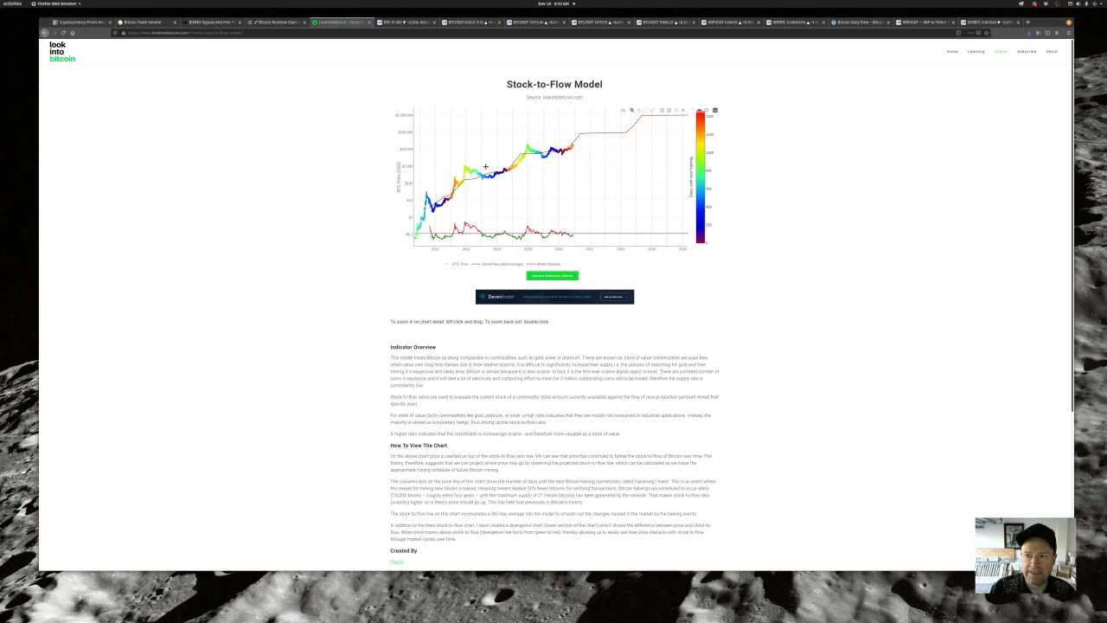
pyautogui.moveTo(536, 139)
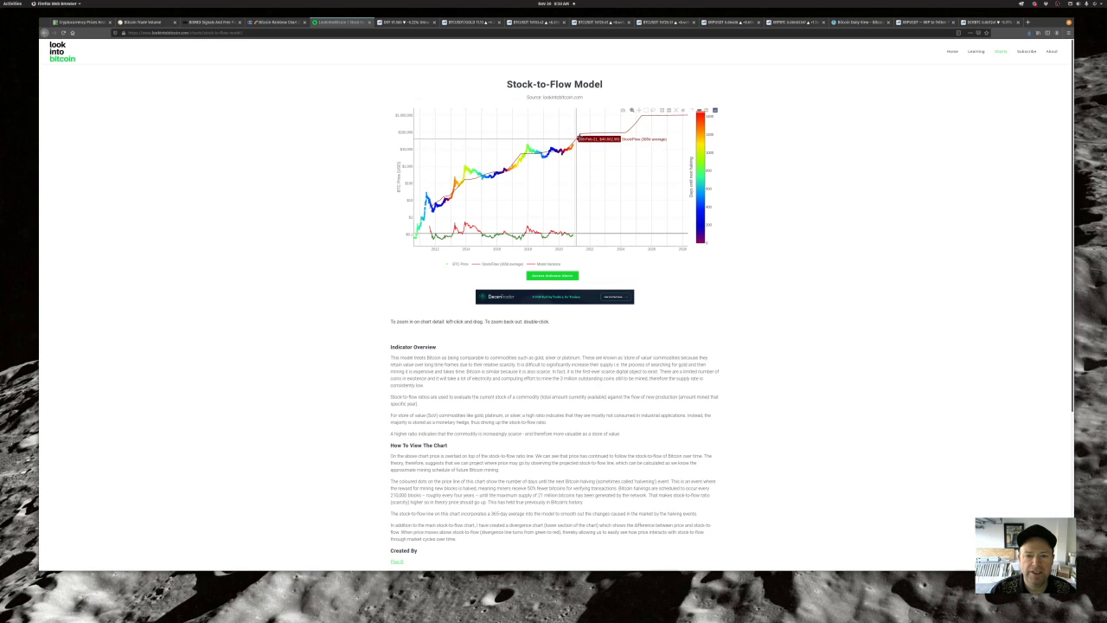
pyautogui.moveTo(578, 135)
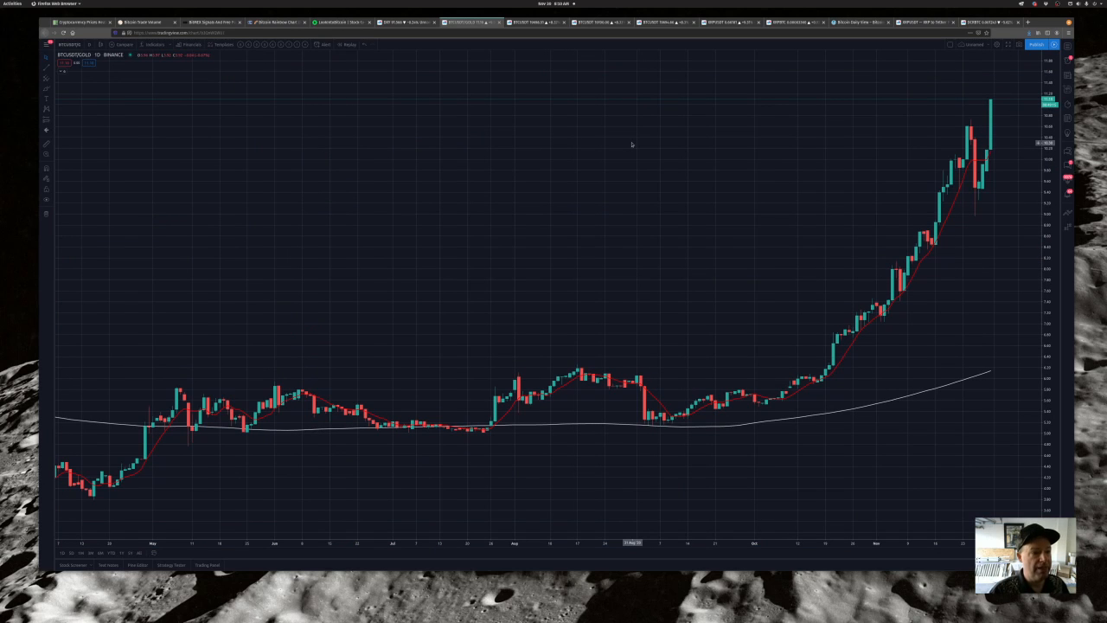
pyautogui.moveTo(588, 116)
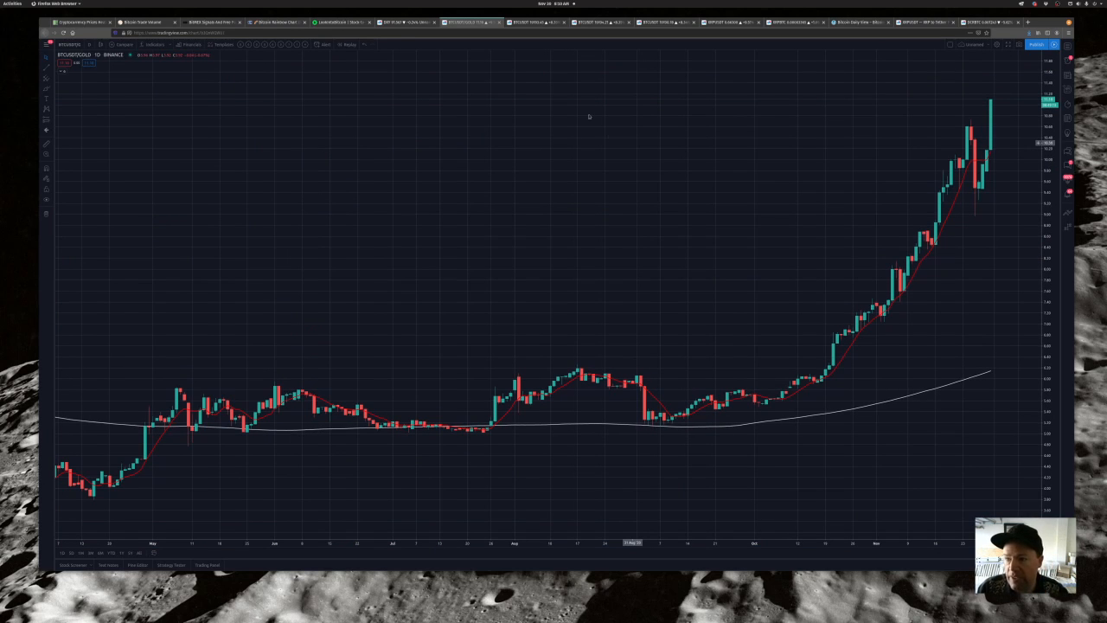
# Step: Show the Bitcoin/Tether chart with MACD pane and red/green trend arrows
pyautogui.click(519, 21)
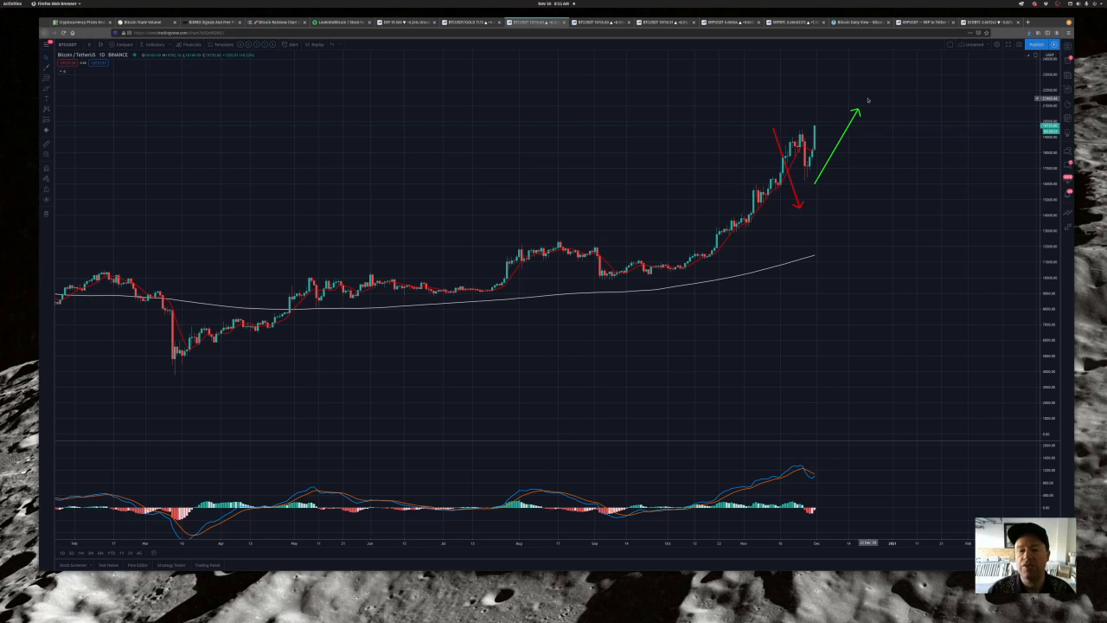
pyautogui.moveTo(737, 87)
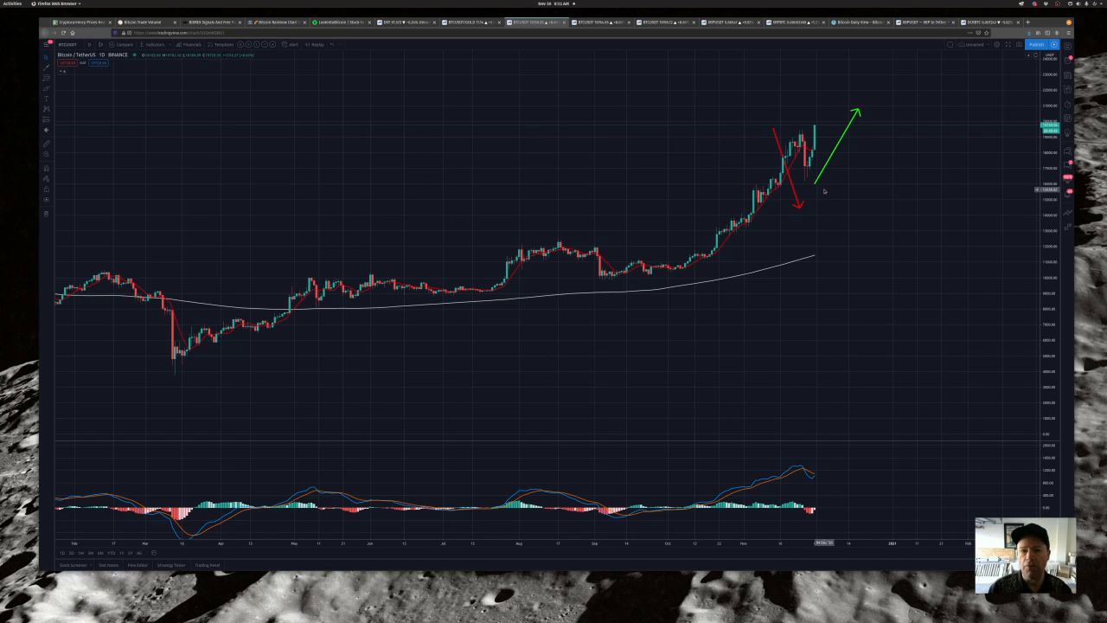
pyautogui.moveTo(769, 135)
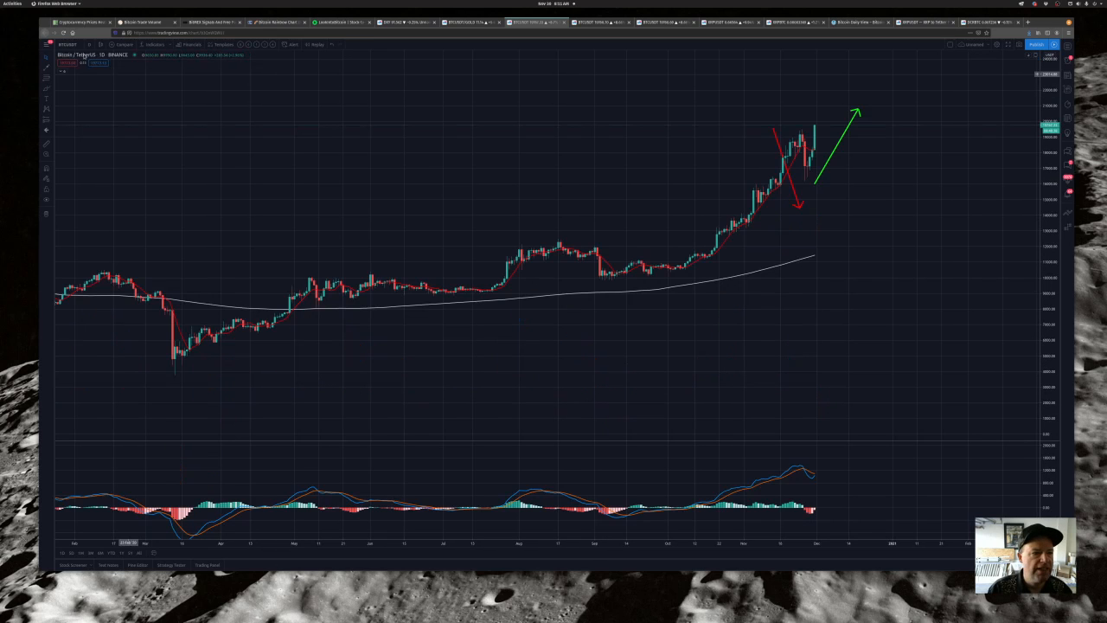
# Step: Switch the Bitcoin/Tether ribbon chart to a different timeframe from the interval list
pyautogui.click(90, 45)
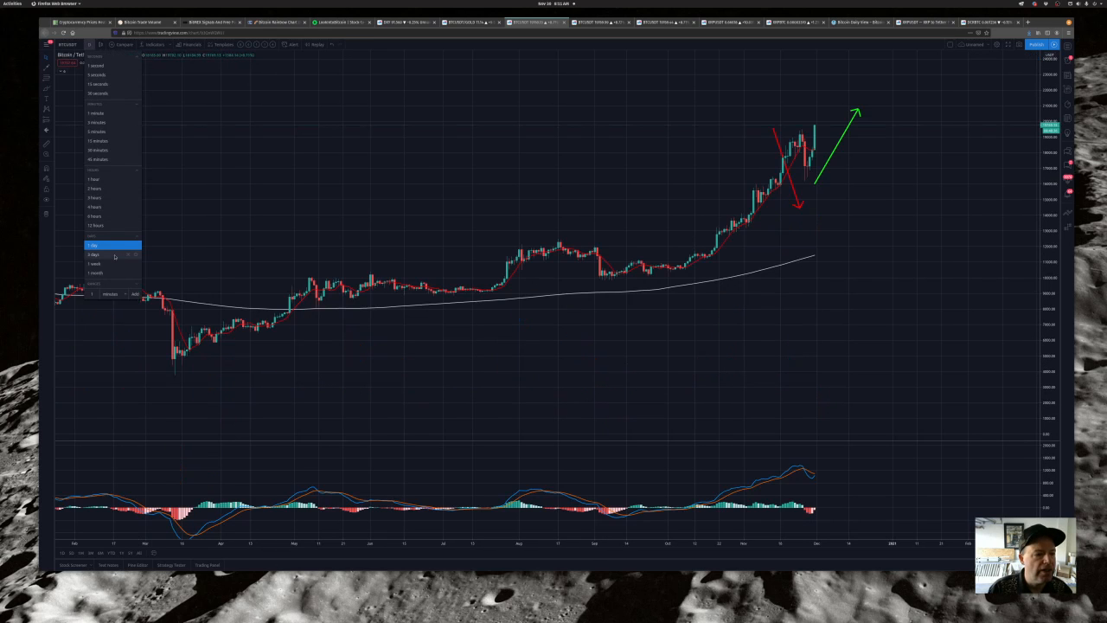
pyautogui.click(93, 254)
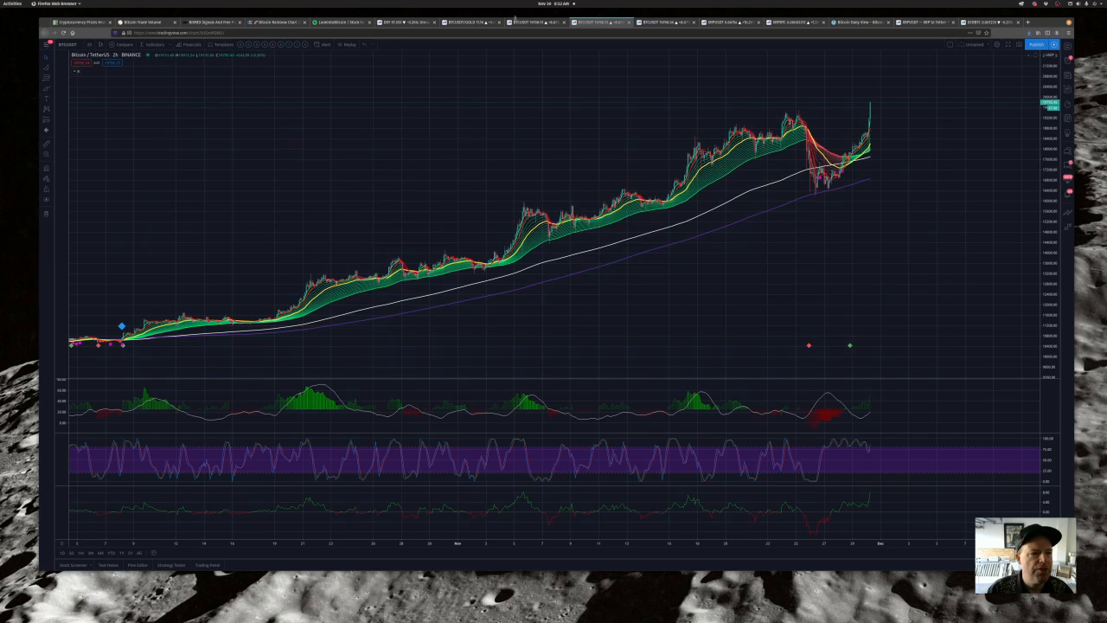
# Step: Switch the Bitcoin chart to a higher timeframe showing the ribbon, MACD and oscillator panes
pyautogui.click(102, 53)
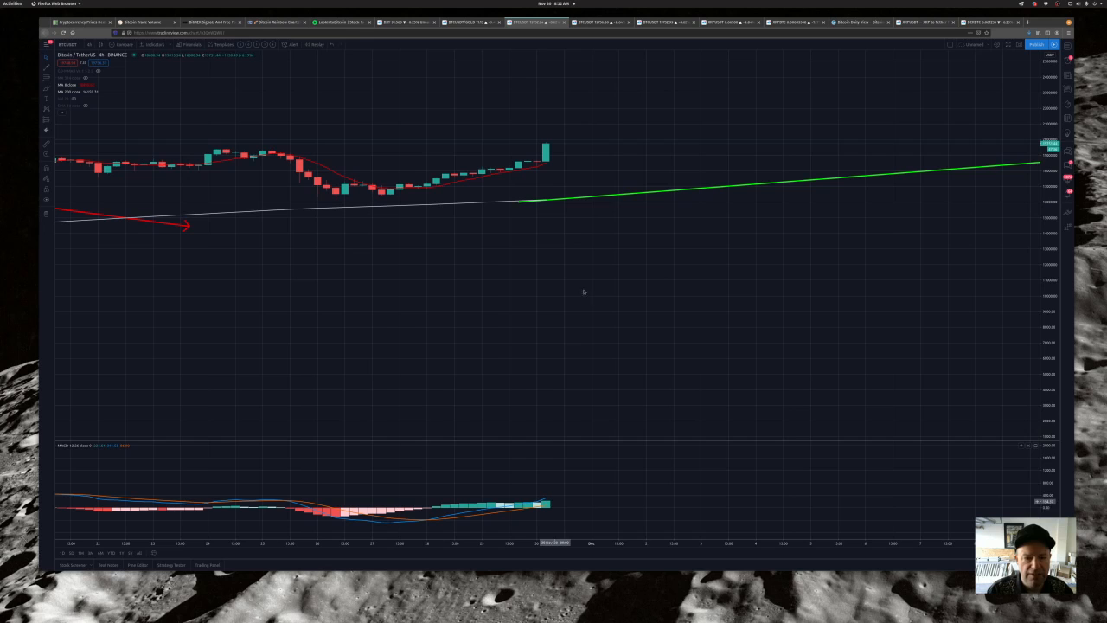
pyautogui.click(90, 45)
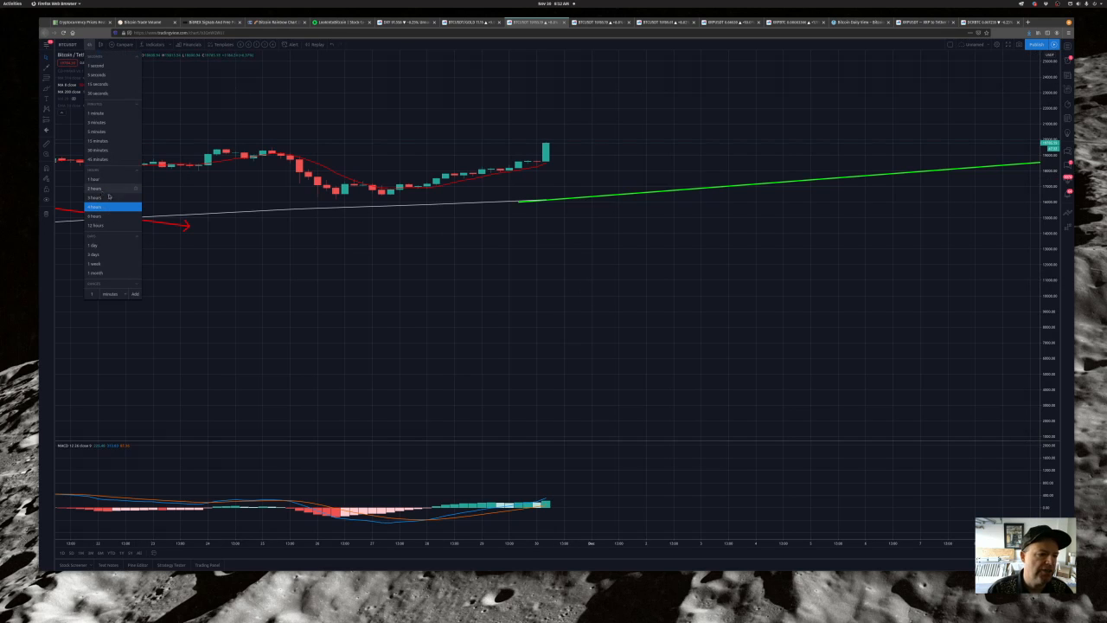
pyautogui.click(93, 197)
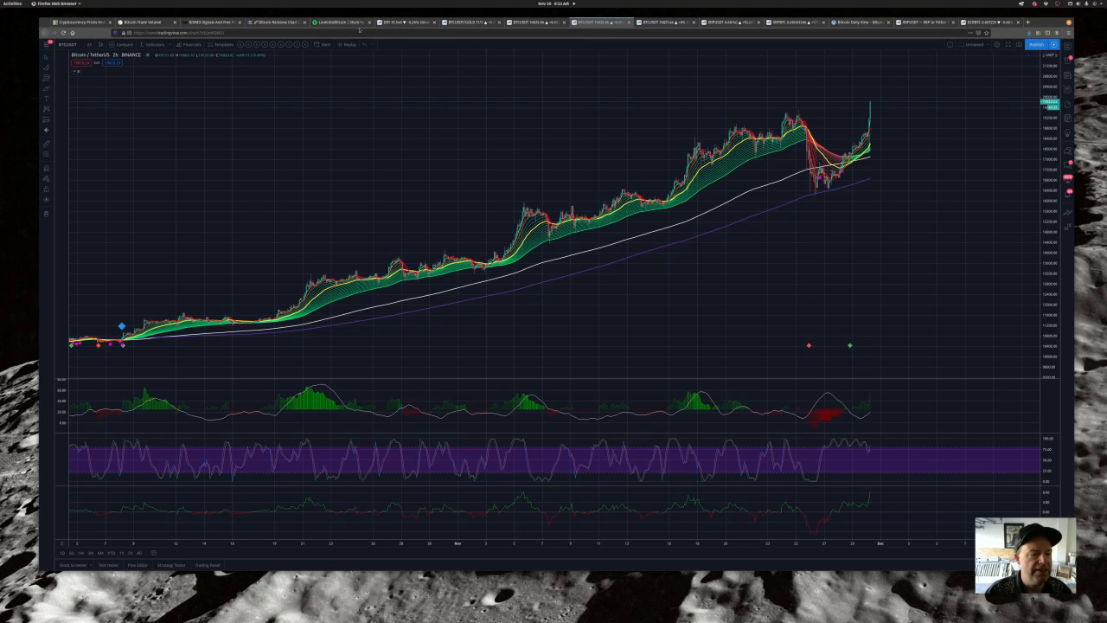
# Step: Show recent Bitcoin candles on a shorter timeframe with buy and sell arrow signals
pyautogui.click(406, 21)
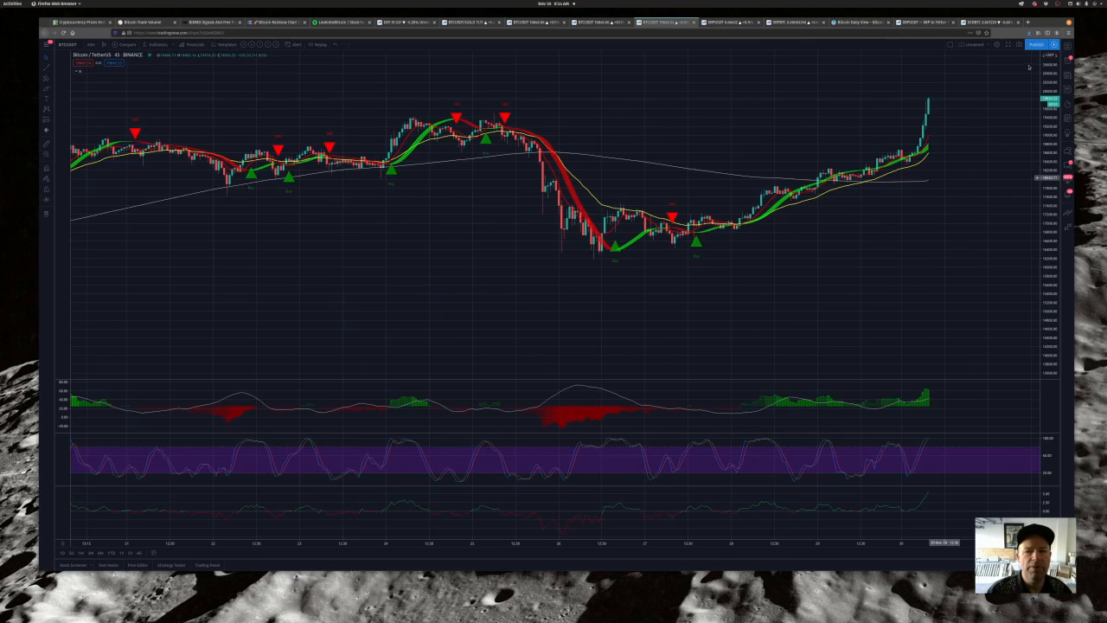
pyautogui.moveTo(813, 147)
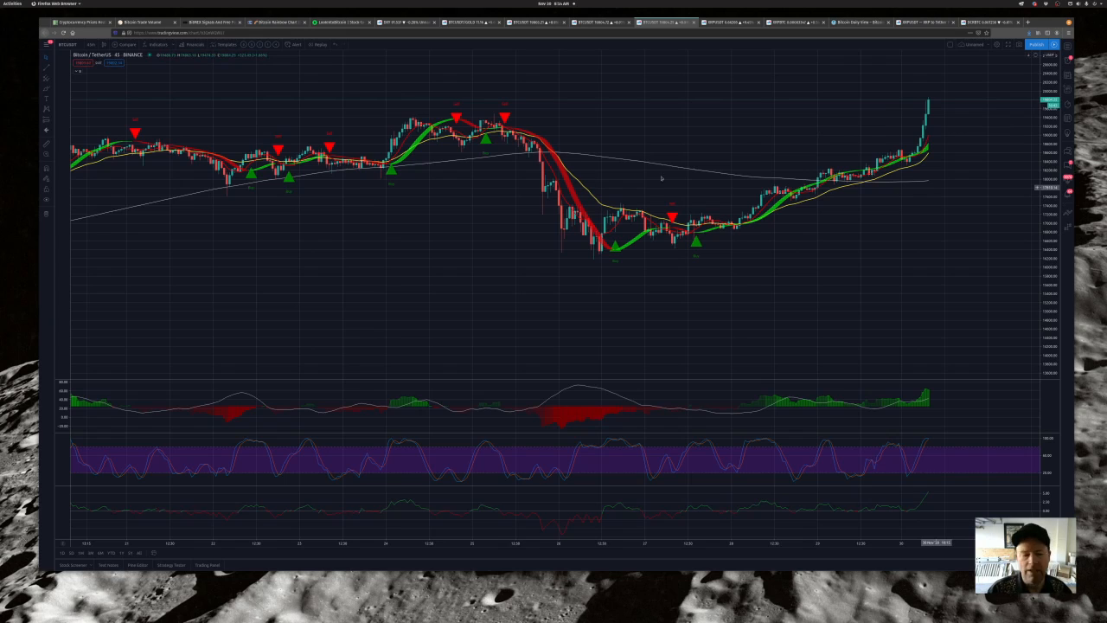
# Step: Switch the chart symbol to XRP/USDT, keeping the ribbon, MACD and oscillator layout
pyautogui.click(67, 45)
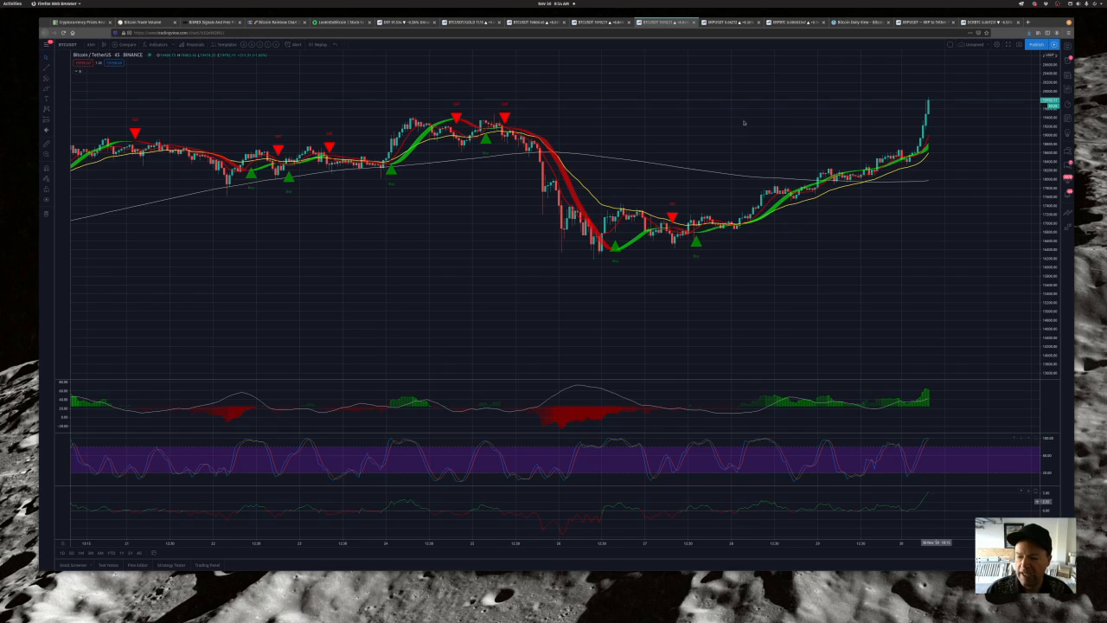
pyautogui.click(725, 21)
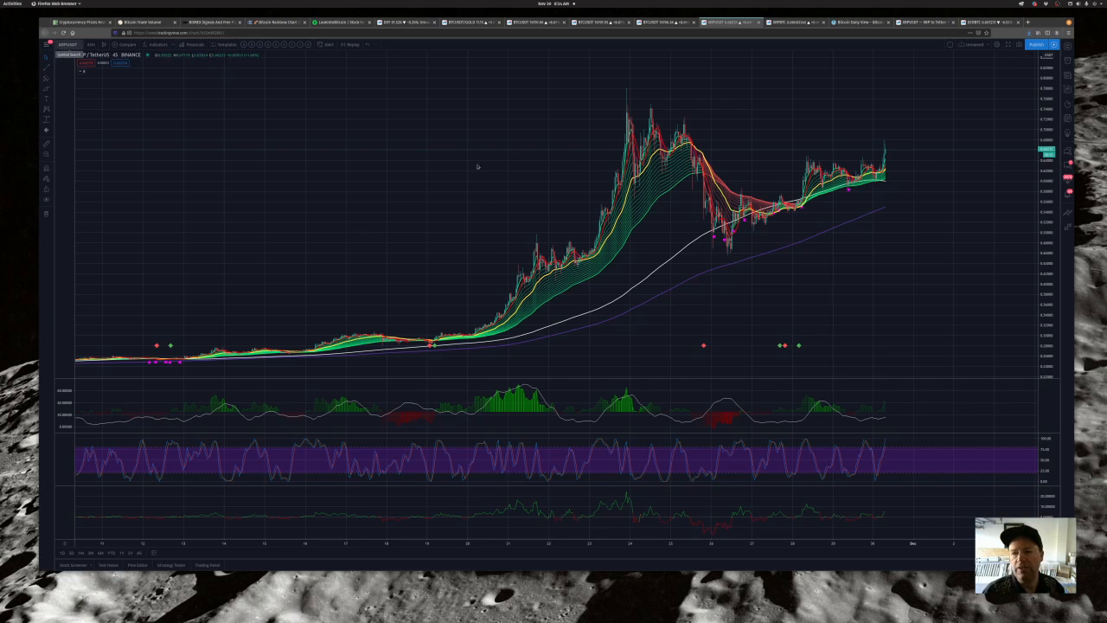
pyautogui.moveTo(630, 301)
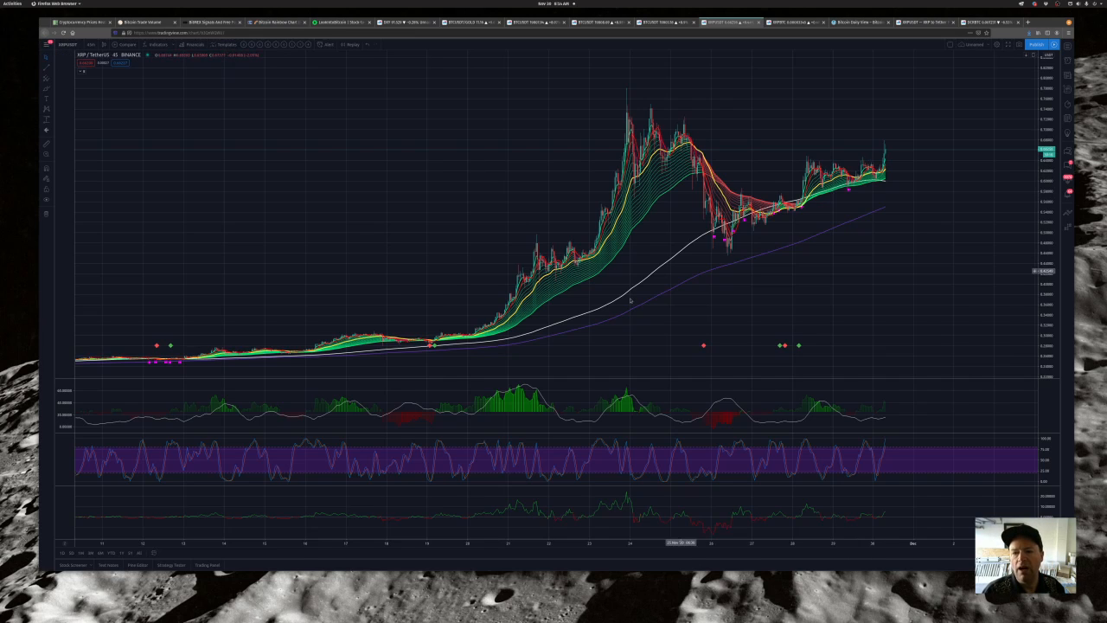
pyautogui.moveTo(898, 144)
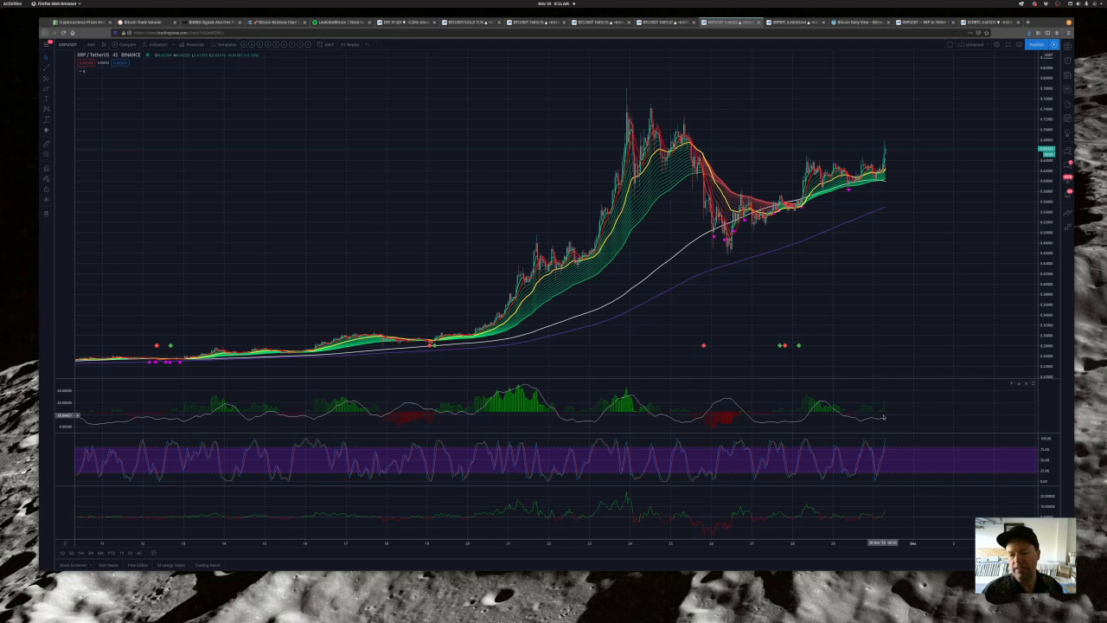
pyautogui.moveTo(758, 240)
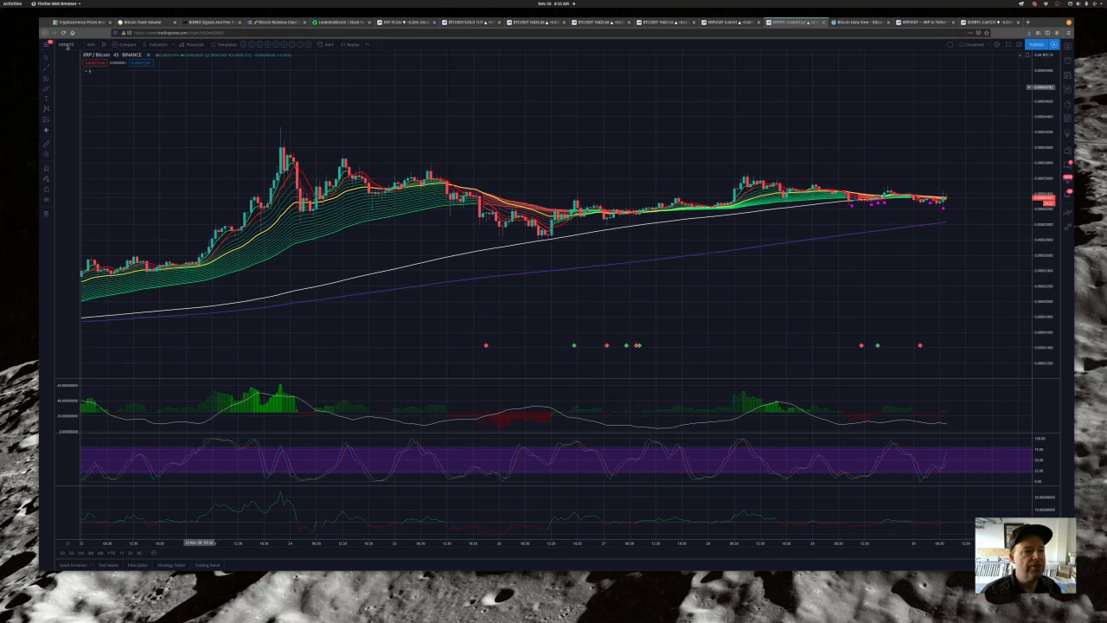
# Step: Search for the ETHBTC symbol to review Ether against Bitcoin
pyautogui.click(100, 53)
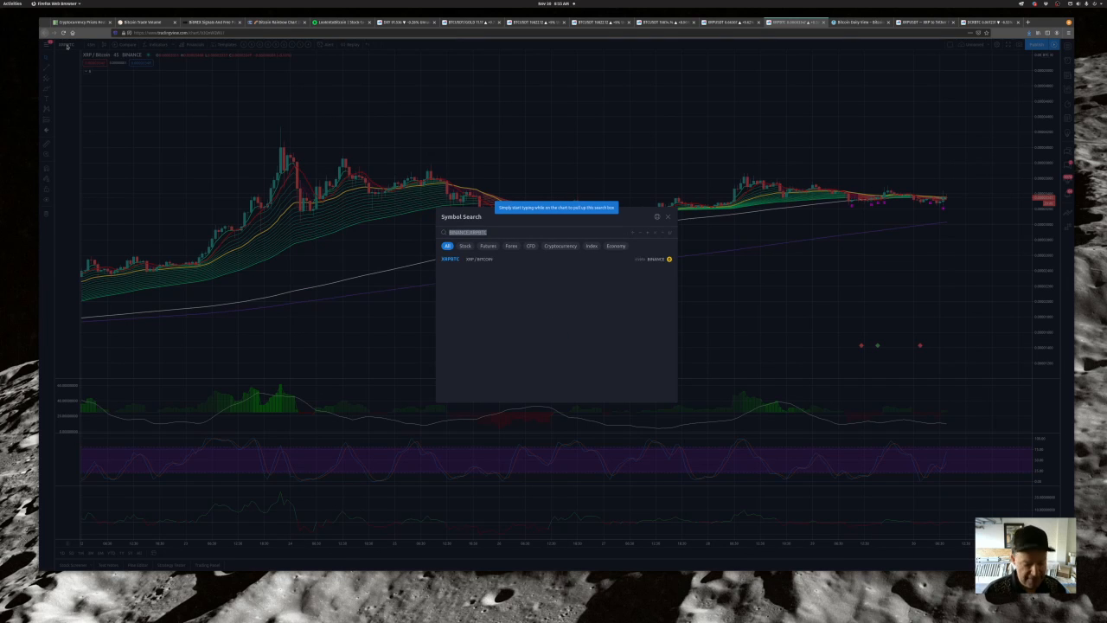
pyautogui.write('ETHBTC')
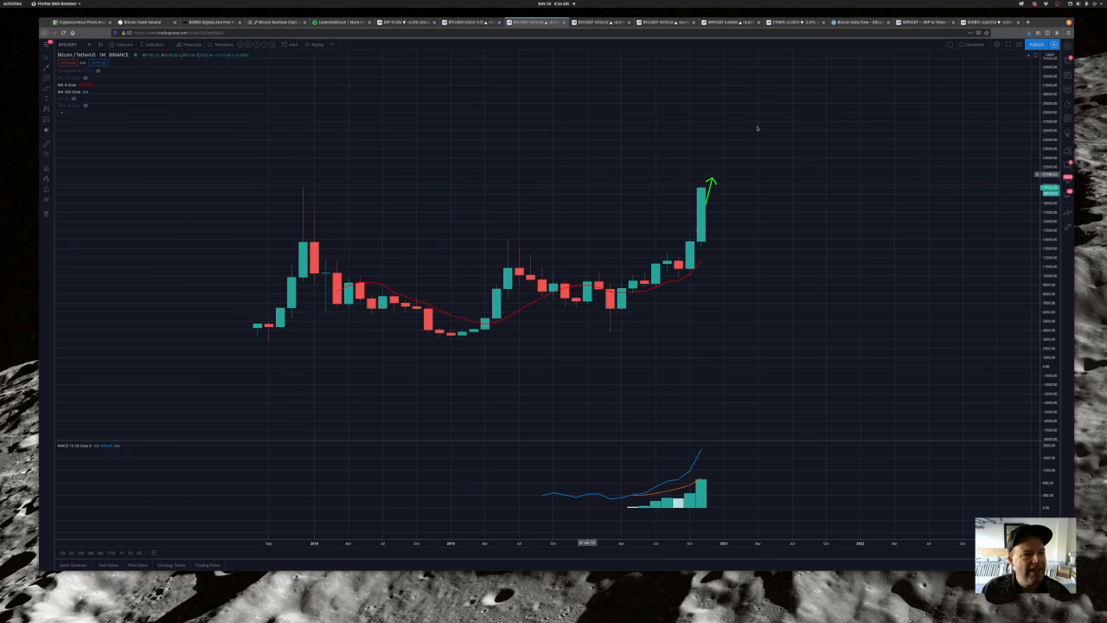
pyautogui.moveTo(741, 208)
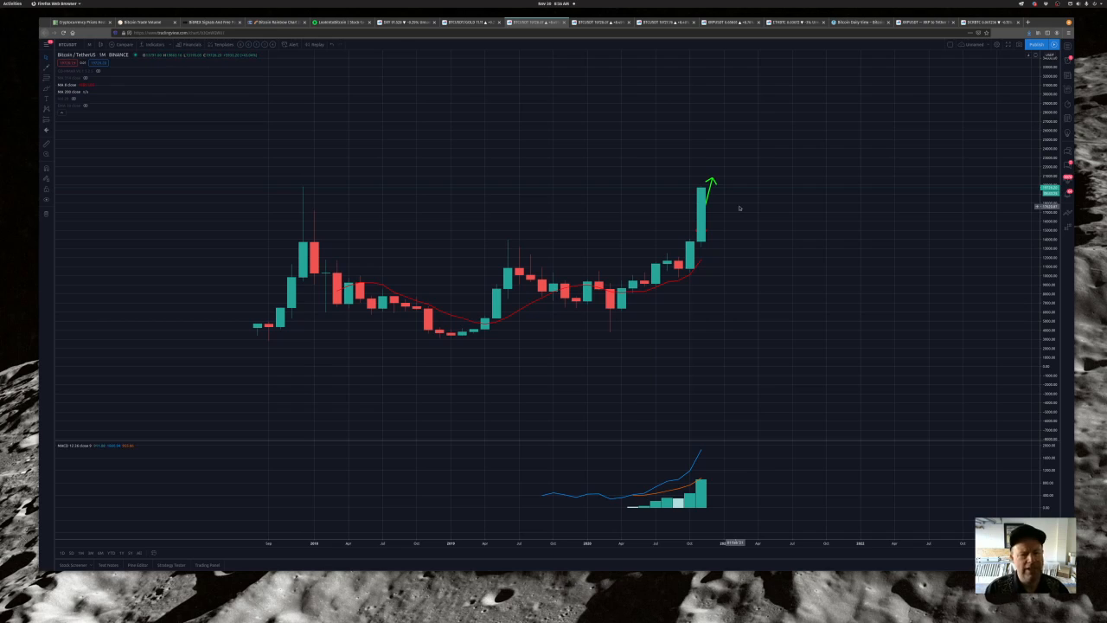
pyautogui.moveTo(763, 246)
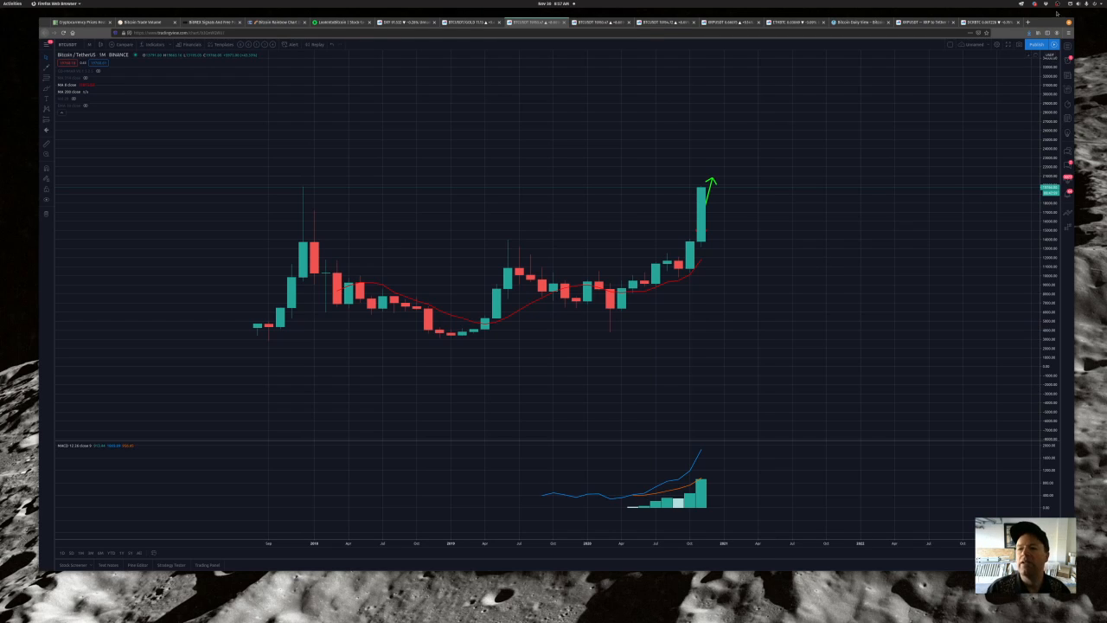
pyautogui.click(1028, 21)
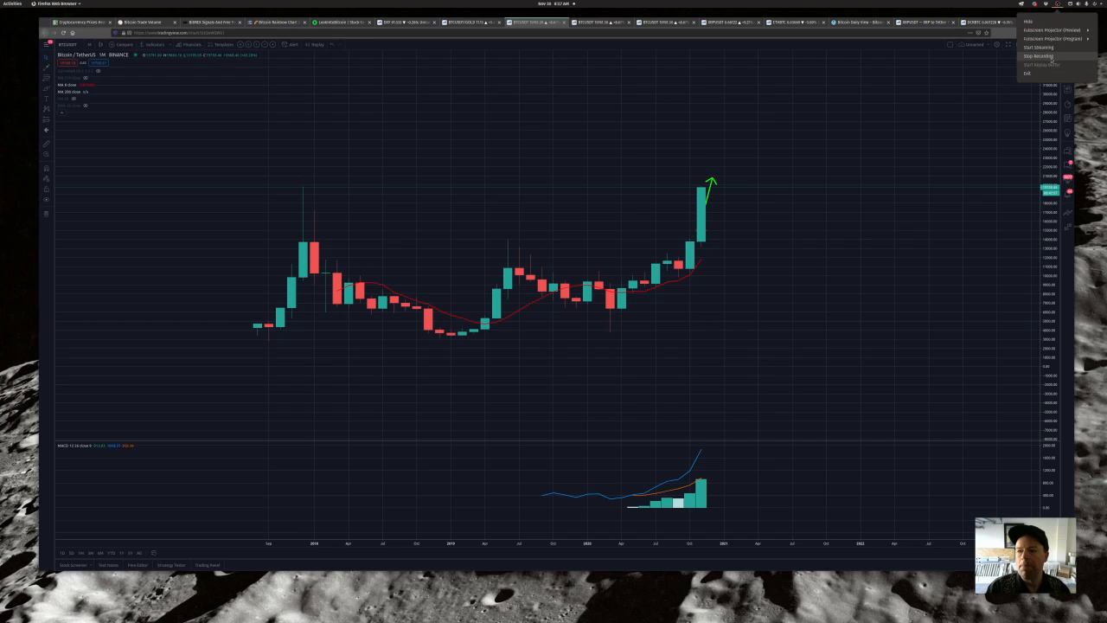